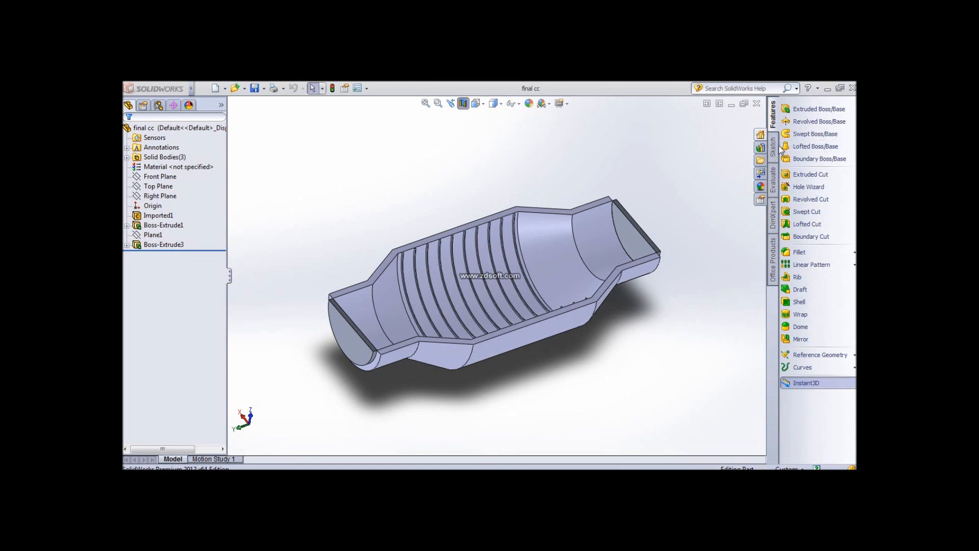
# Switch the CommandManager from the Sketch tools to the Evaluate analysis tools
pyautogui.click(773, 148)
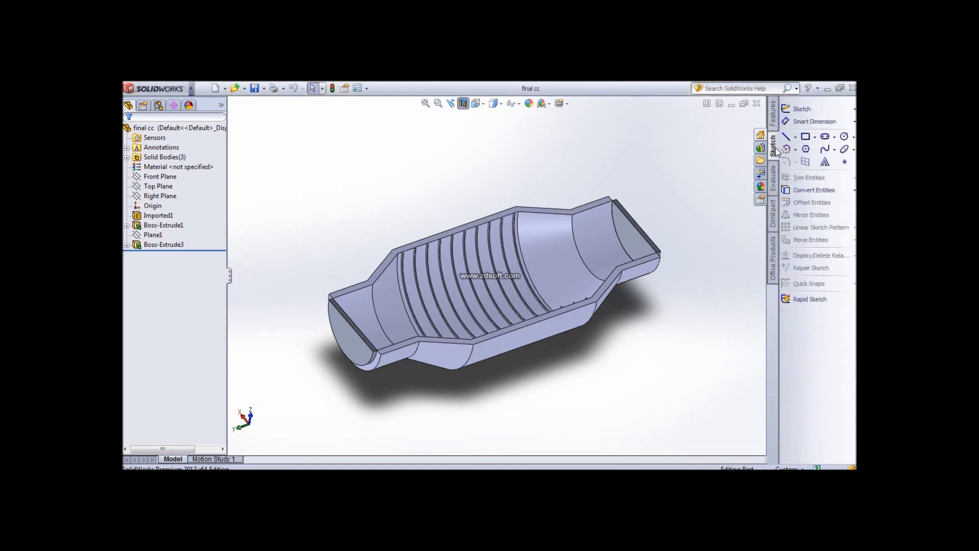
pyautogui.moveTo(771, 185)
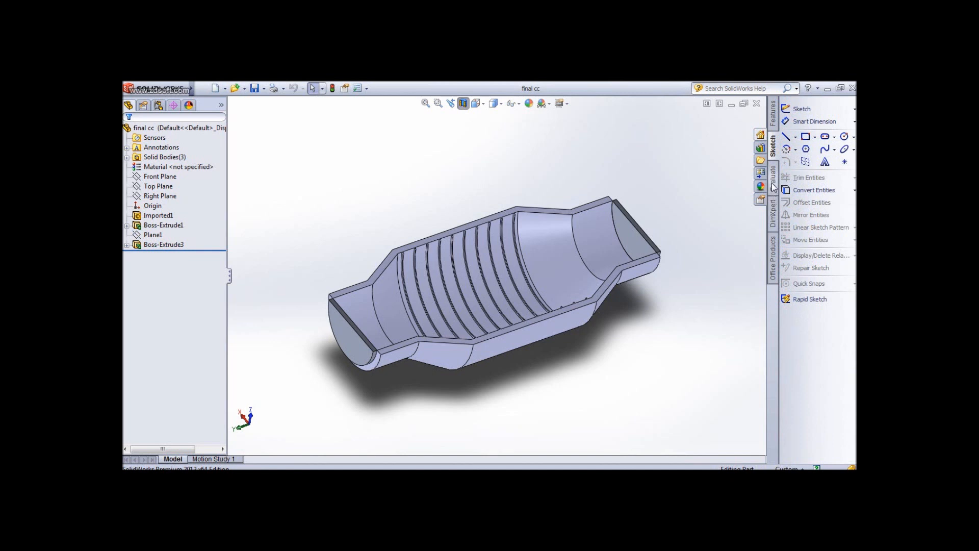
pyautogui.click(771, 173)
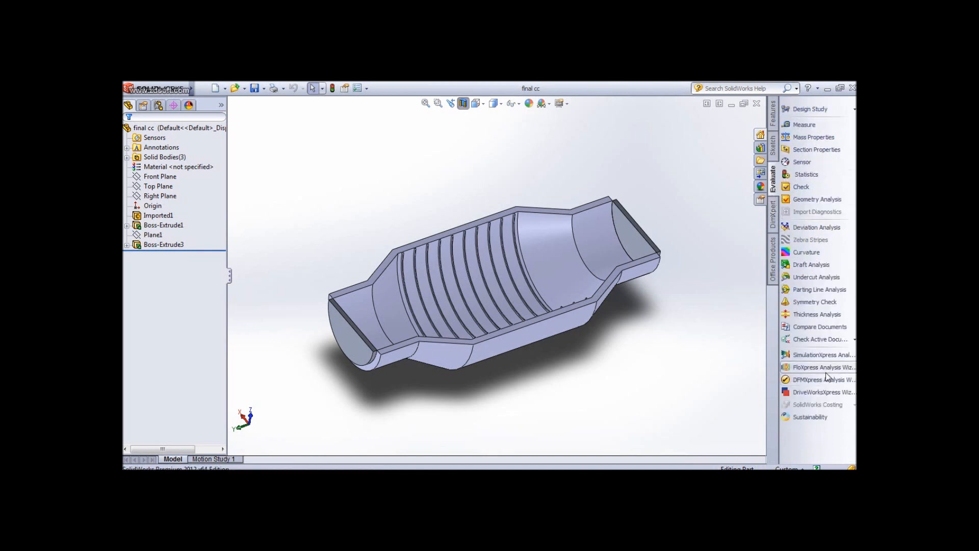
pyautogui.moveTo(826, 368)
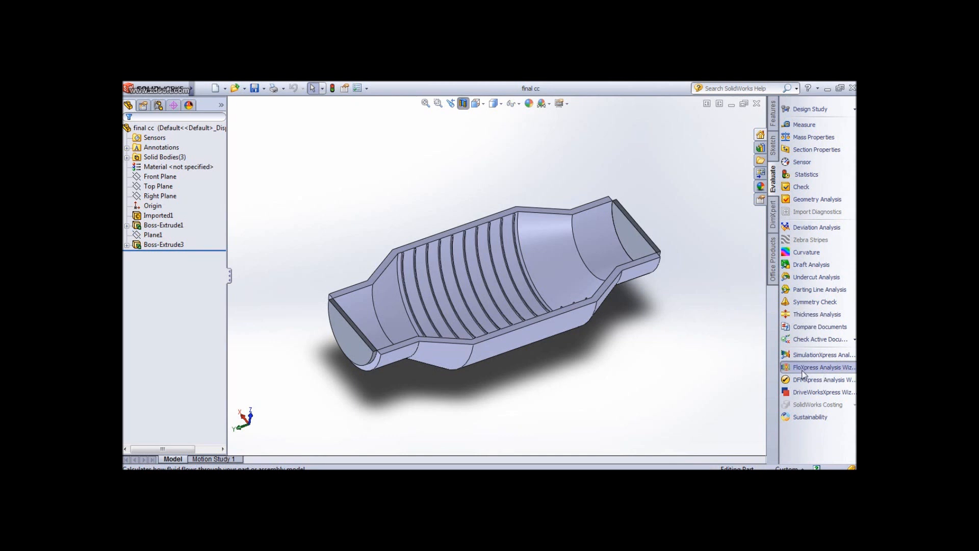
pyautogui.moveTo(657, 363)
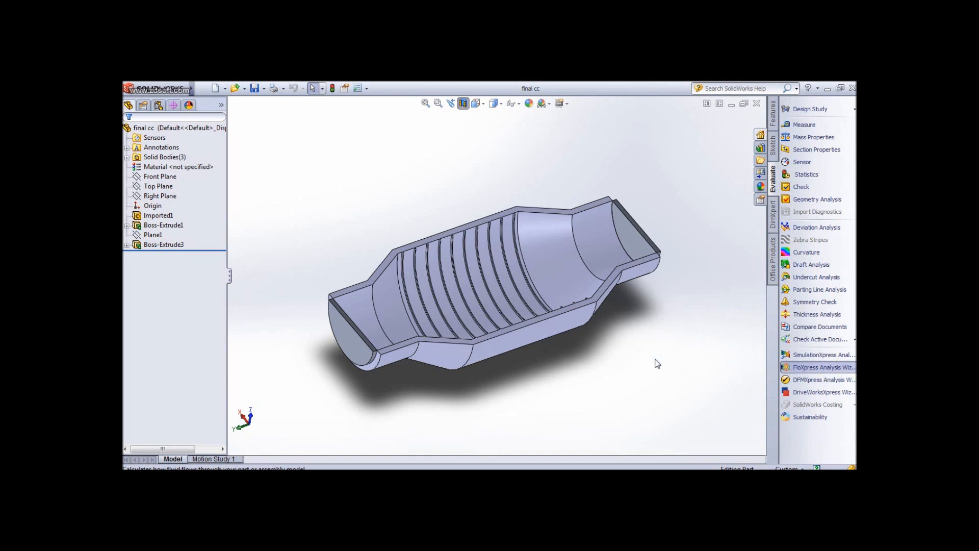
# Launch the FloXpress Analysis Wizard and return to its Welcome page
pyautogui.click(818, 367)
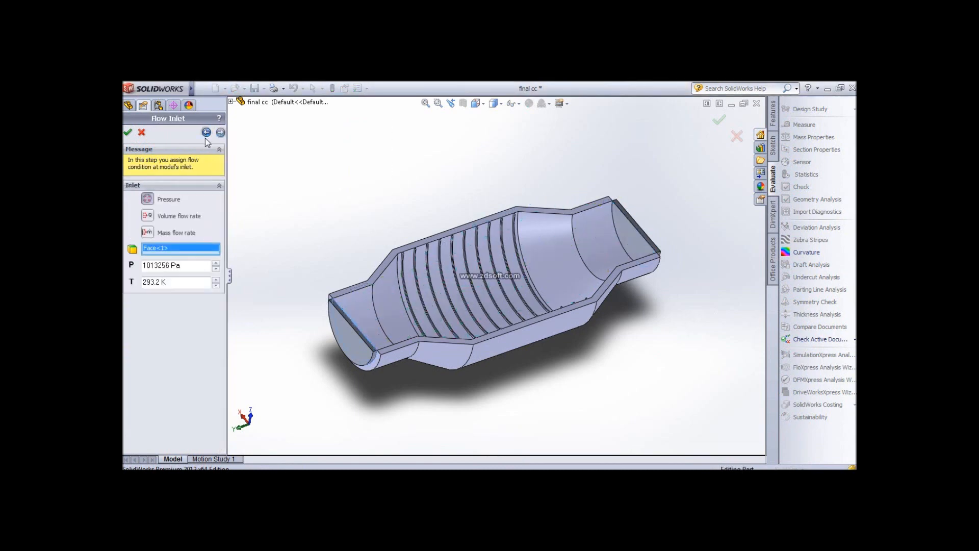
pyautogui.click(206, 132)
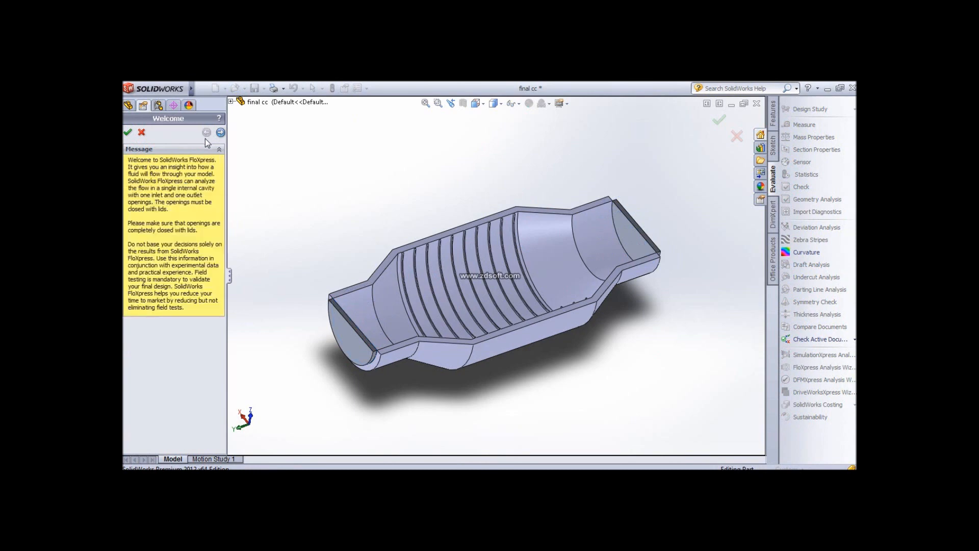
pyautogui.moveTo(202, 147)
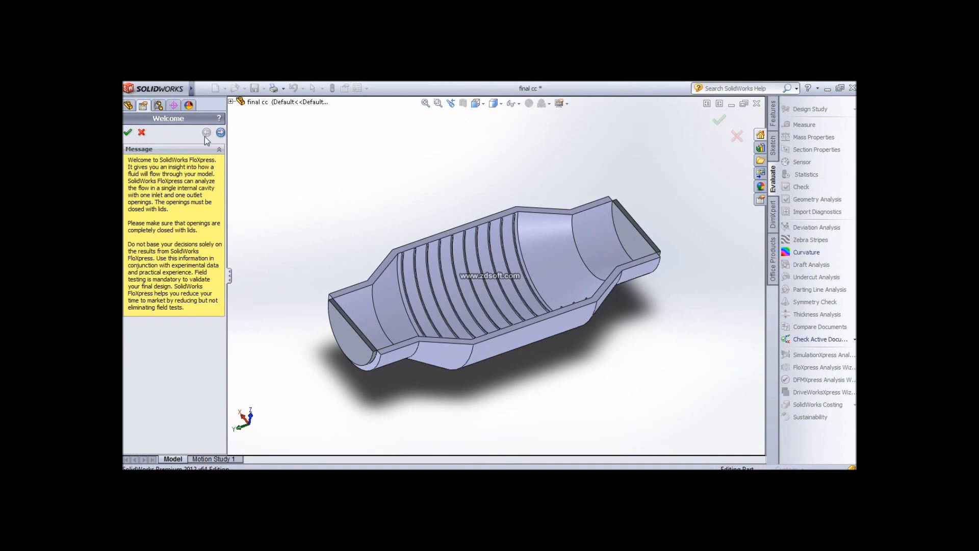
pyautogui.moveTo(172, 190)
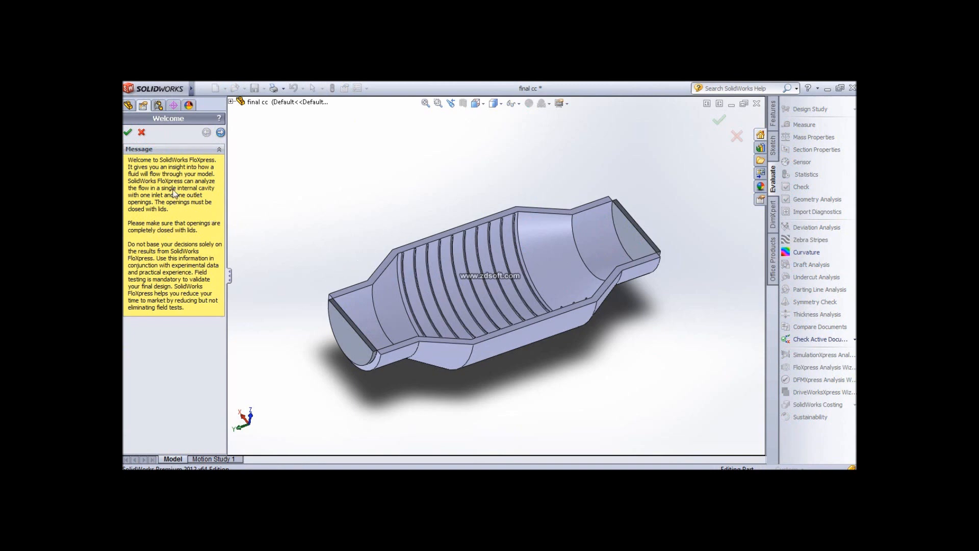
# Advance to Check Geometry and review the reported fluid volume
pyautogui.click(345, 334)
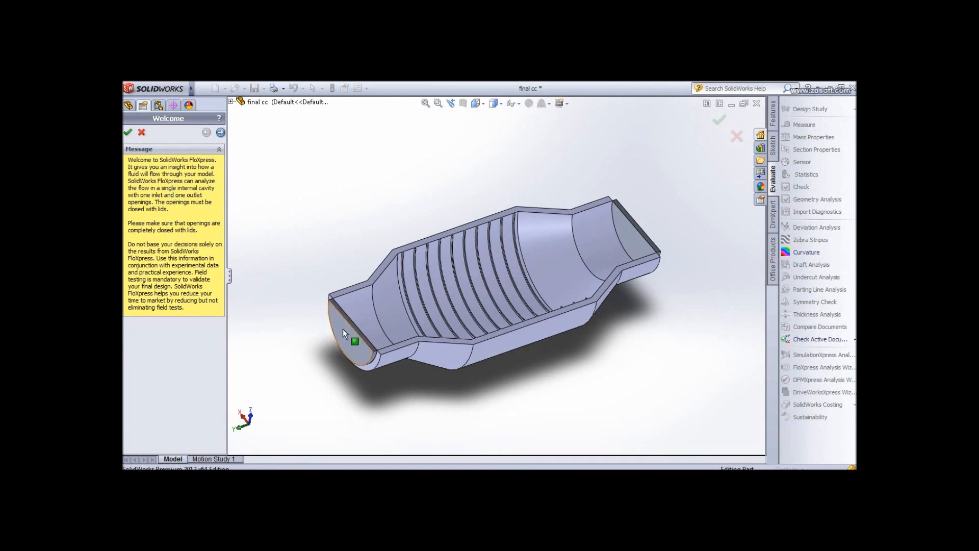
pyautogui.moveTo(635, 238)
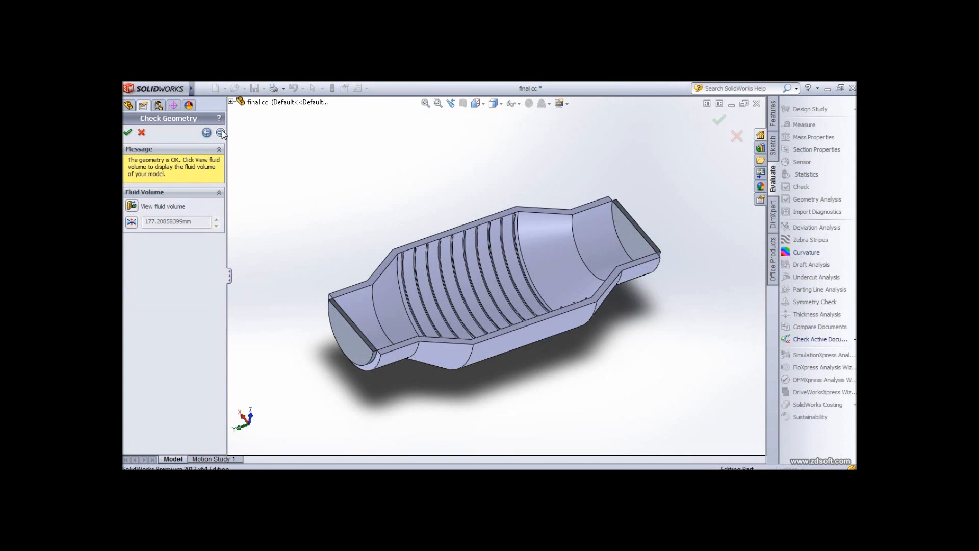
pyautogui.moveTo(192, 223)
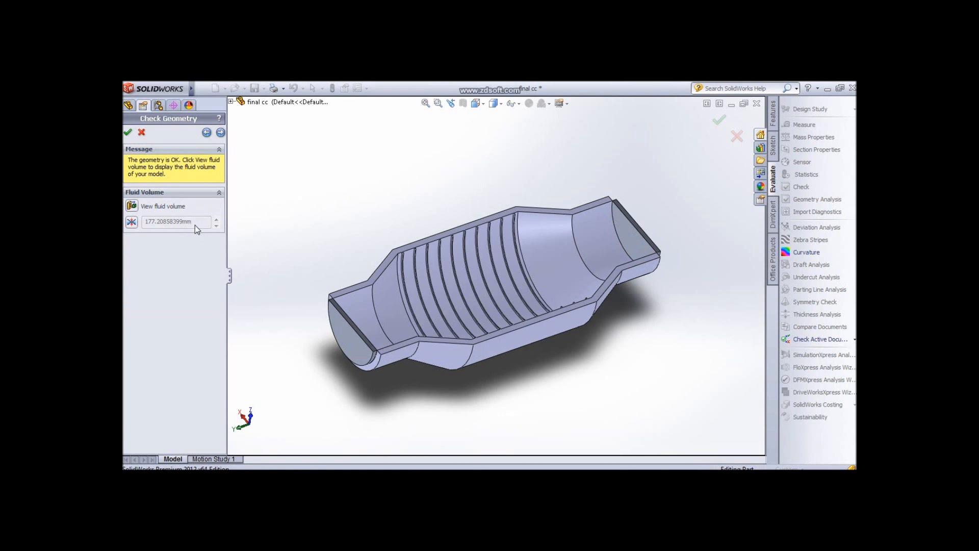
pyautogui.moveTo(221, 216)
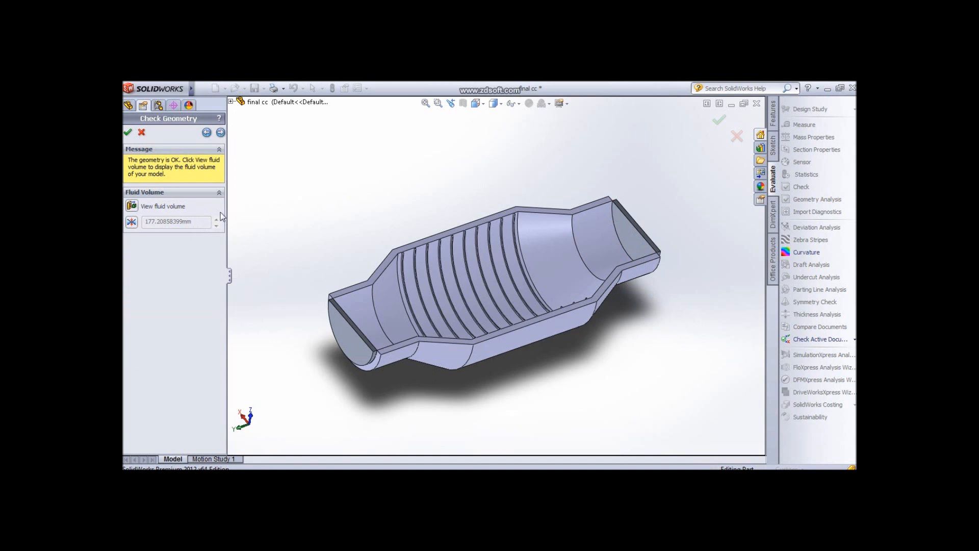
pyautogui.moveTo(220, 131)
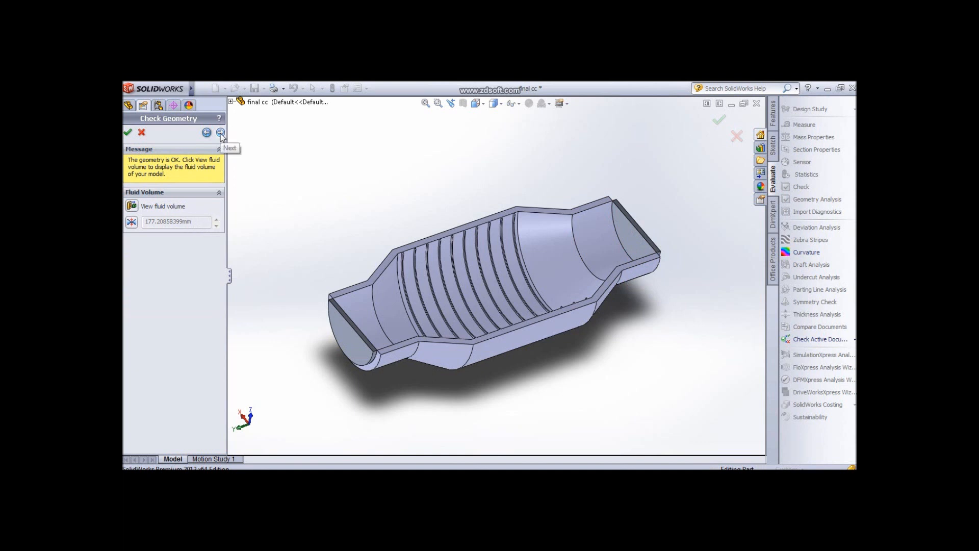
# Advance to Flow Inlet, keeping Pressure 1013256 Pa at 293.2 K on Face<1>
pyautogui.click(220, 132)
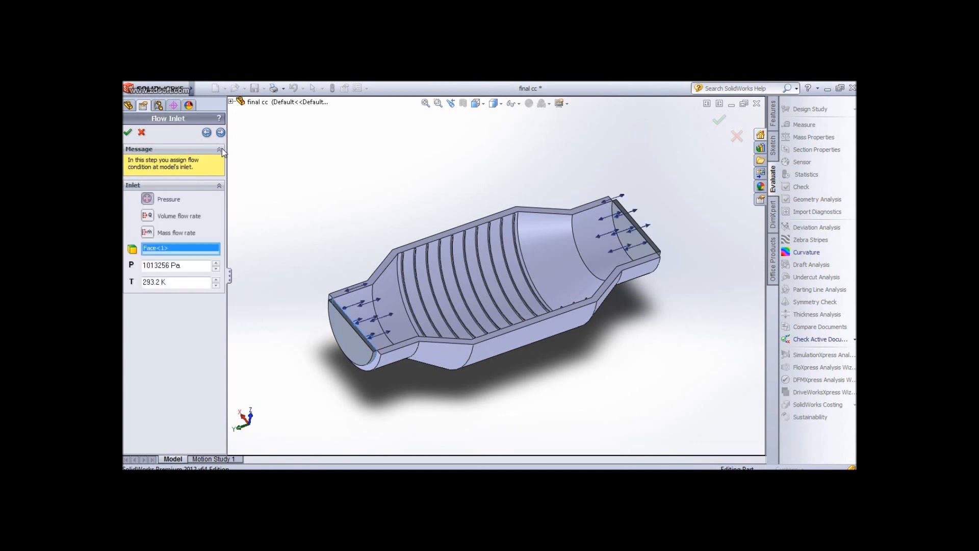
pyautogui.moveTo(143, 192)
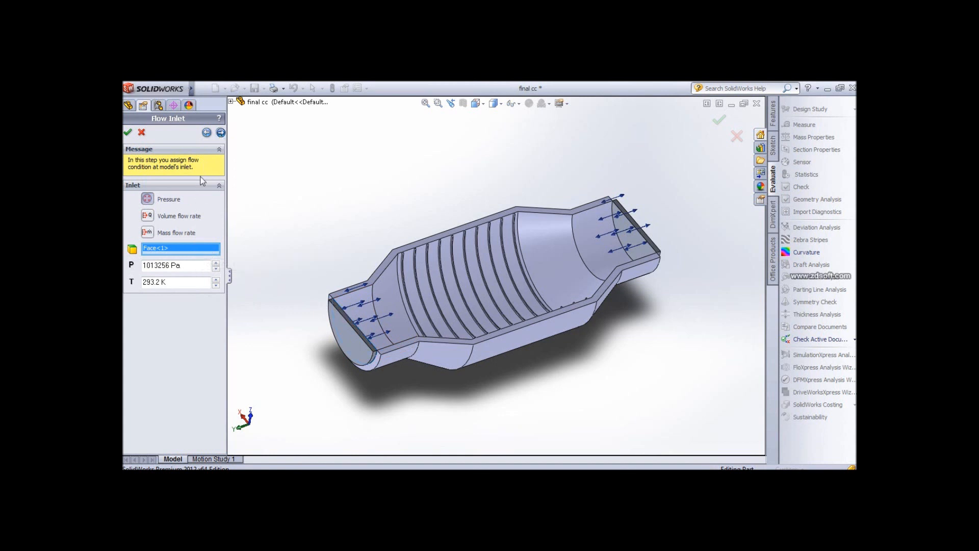
# Run the FloXpress solver until the flow simulation reports Completed
pyautogui.click(127, 133)
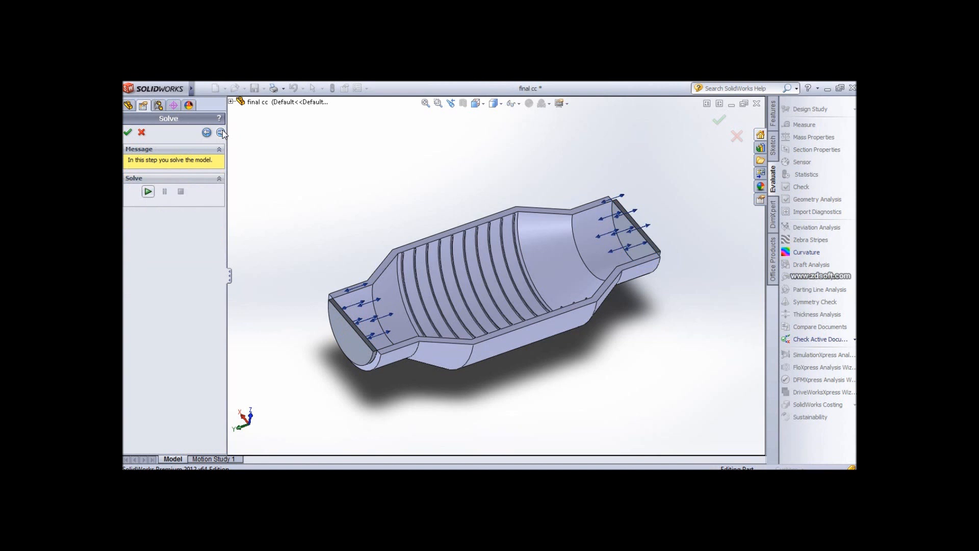
pyautogui.moveTo(148, 192)
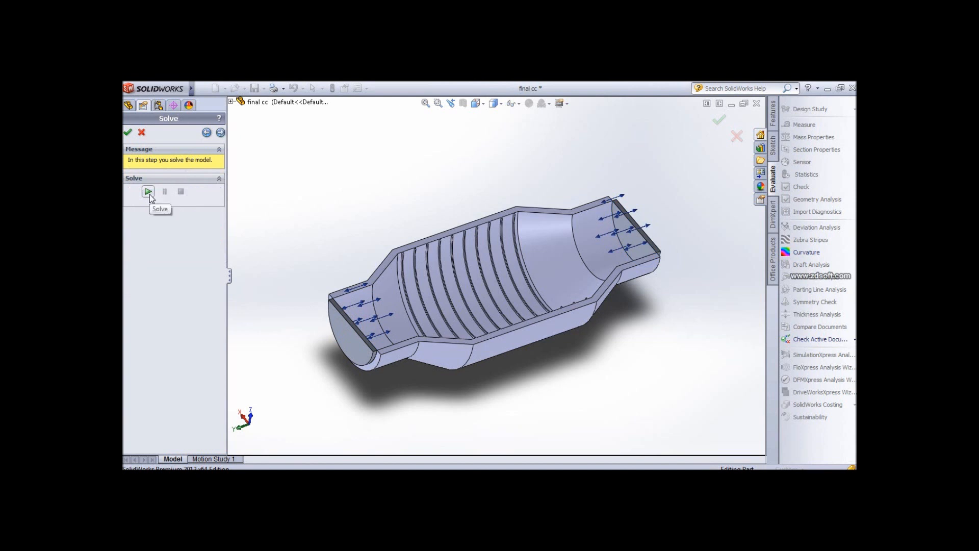
pyautogui.click(148, 192)
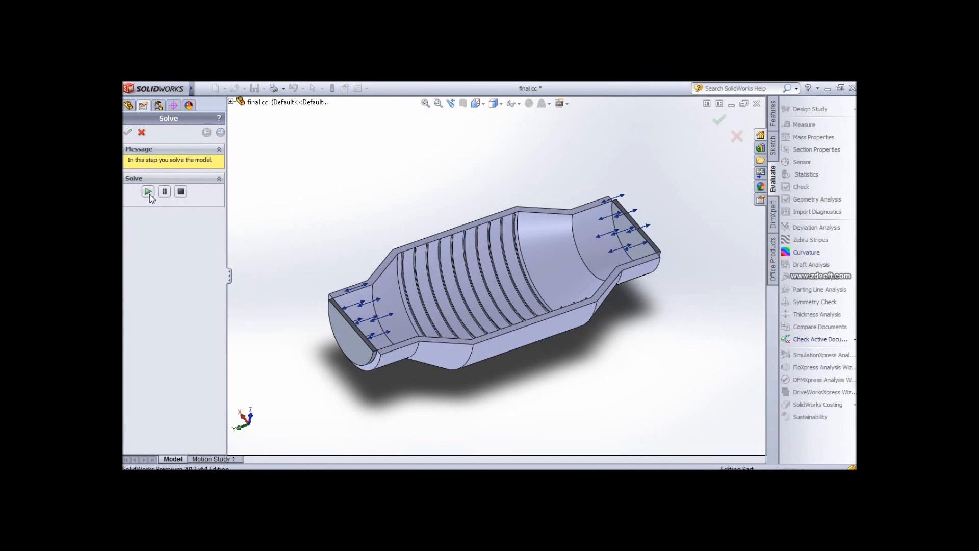
pyautogui.click(148, 192)
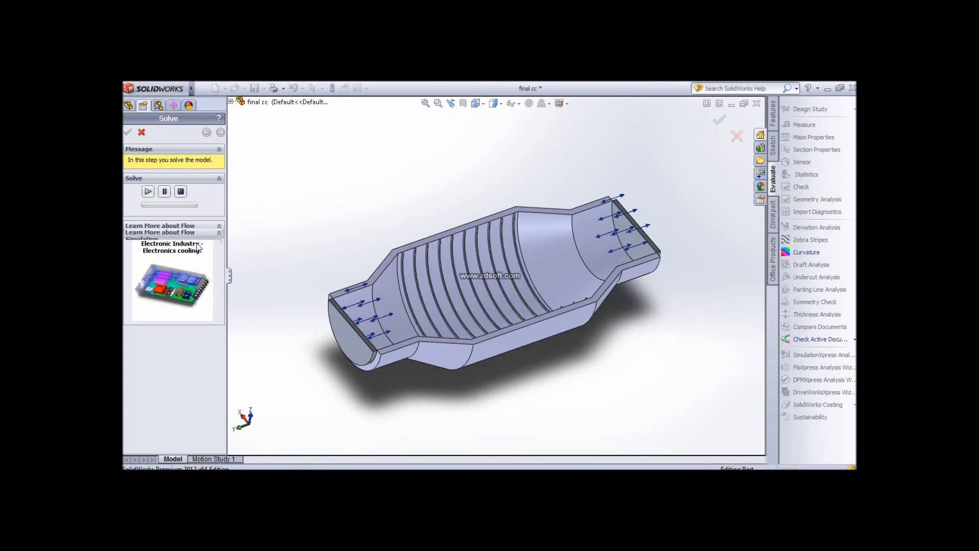
pyautogui.click(147, 192)
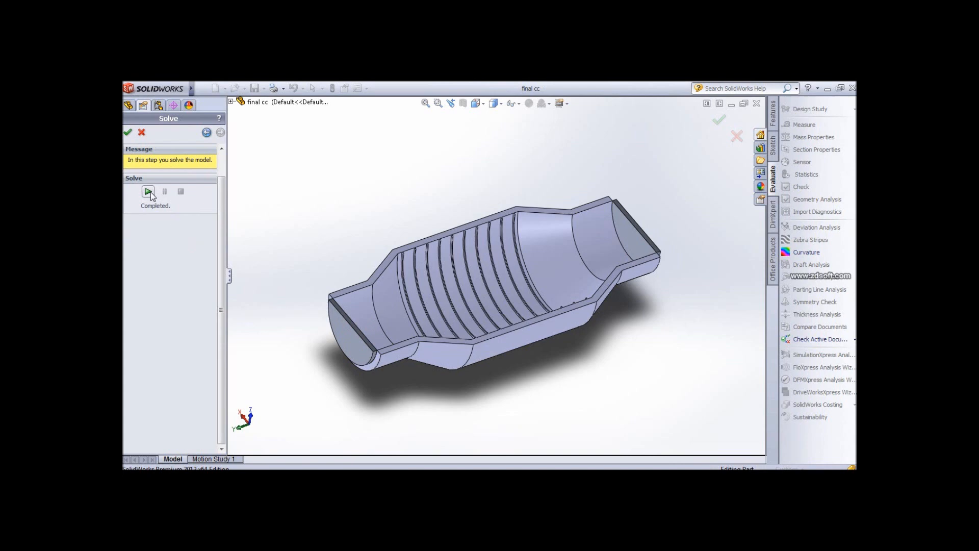
# View results as animated velocity trajectory balls with a legend up to 391 m/s
pyautogui.click(148, 192)
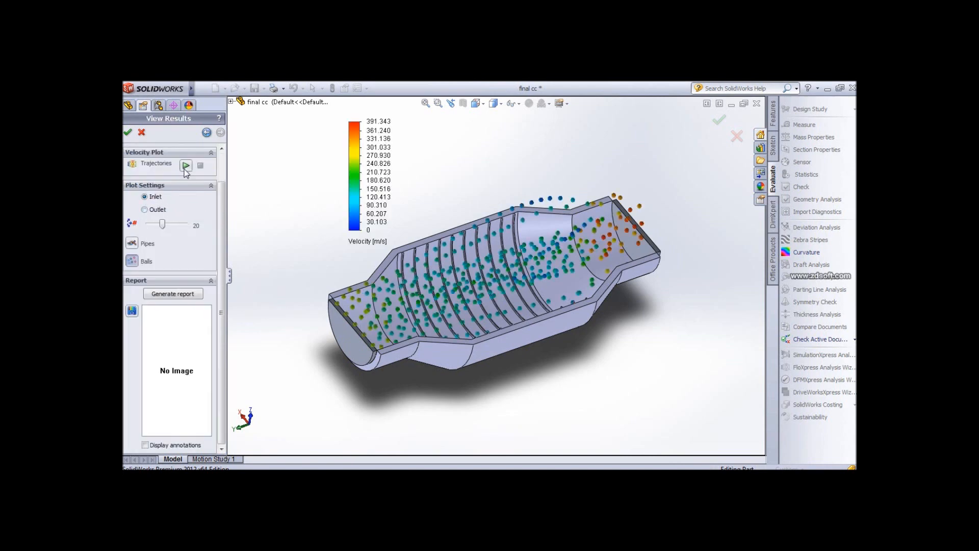
pyautogui.click(186, 166)
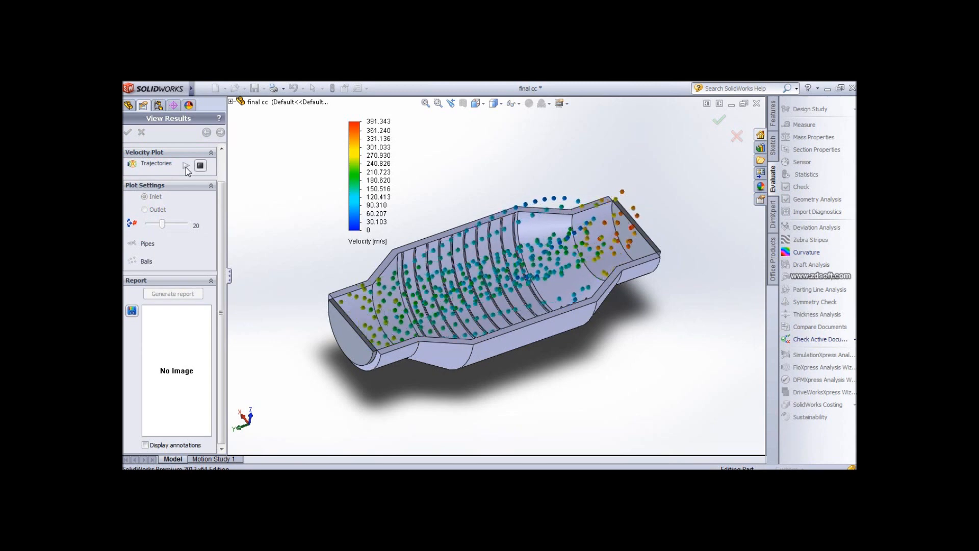